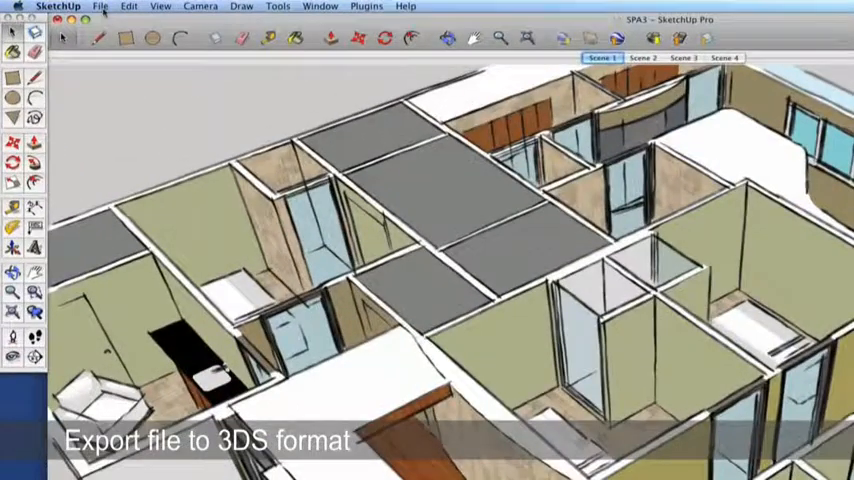
Start exporting the house via File > Export > 3D Model to reach the export save dialog.
left_click(100, 8)
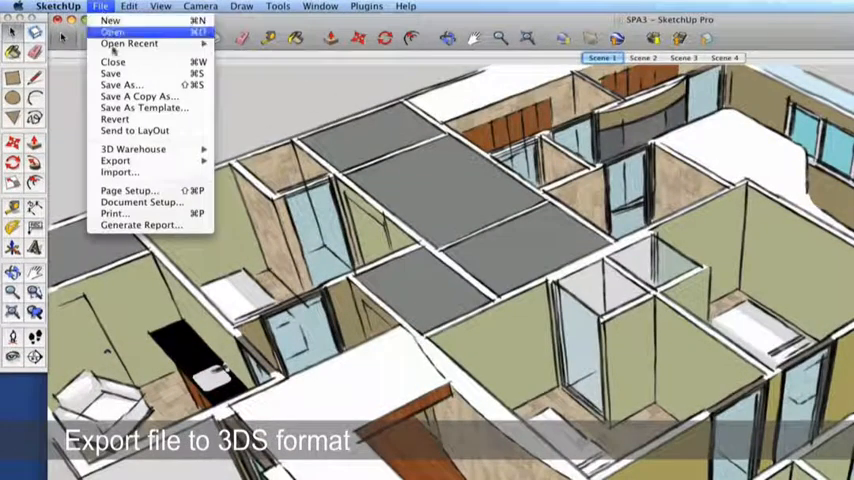
left_click(116, 160)
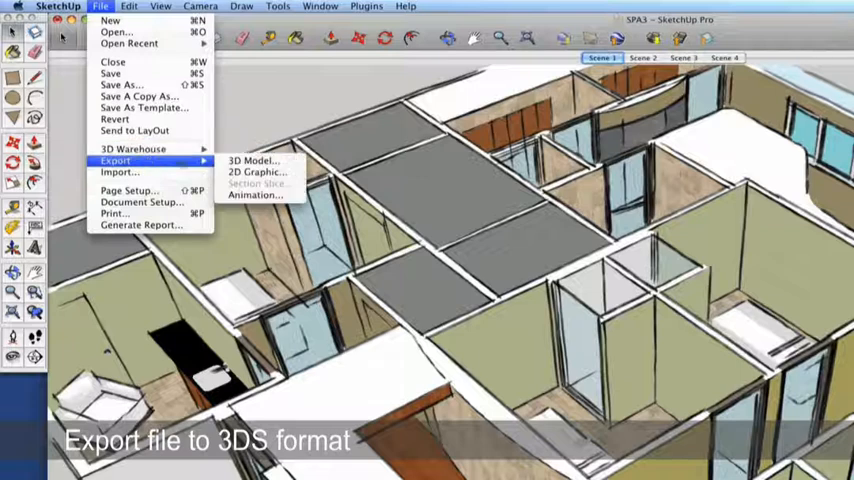
left_click(252, 160)
type("My 3D Spa Model.3ds")
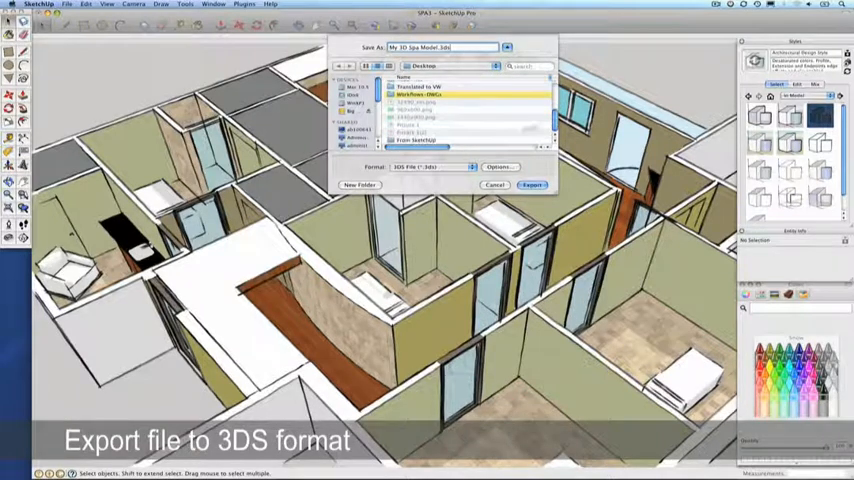
Choose the save destination with 3DS format and bring up its Export Options.
left_click(420, 140)
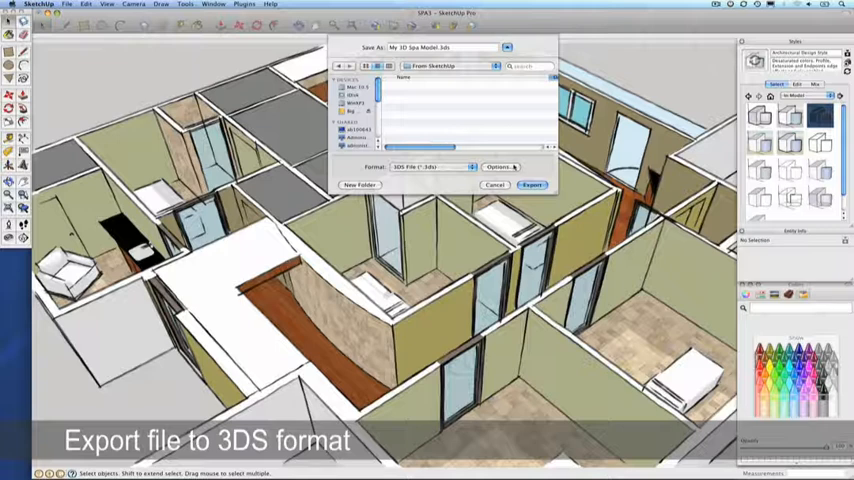
left_click(500, 168)
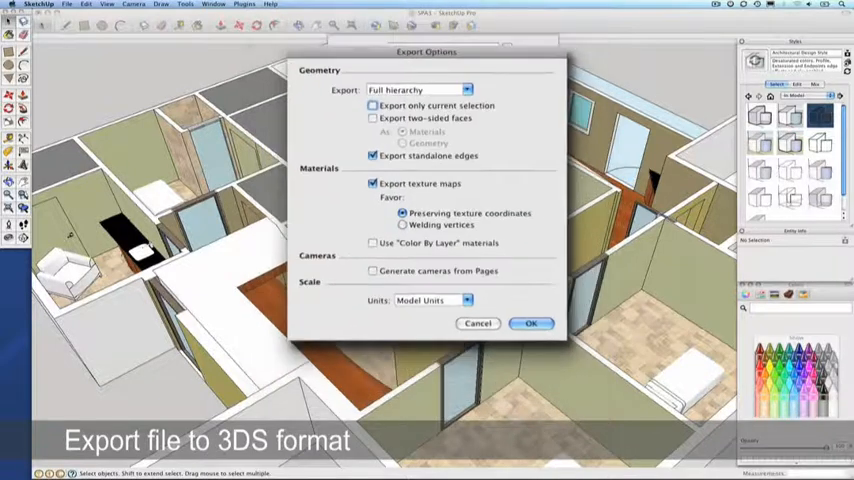
Accept the 3DS export options so the house model is written out as a 3DS file.
left_click(532, 324)
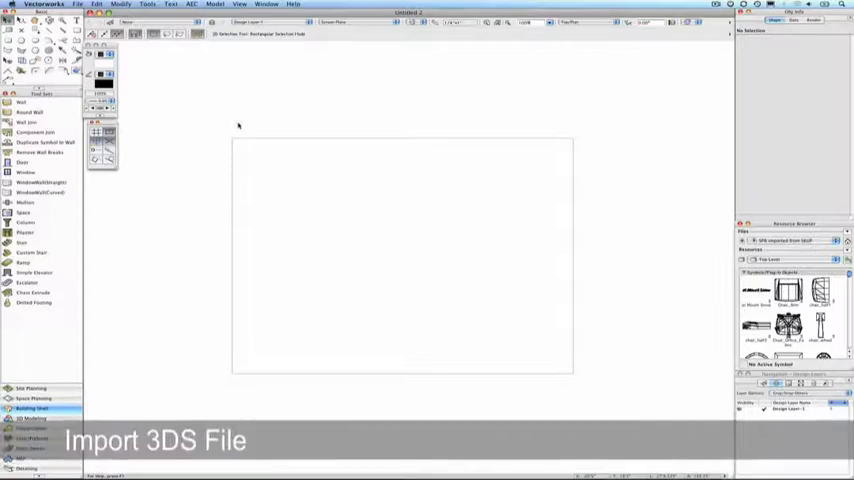
Bring up the Vectorworks File menu to reach the import formats including 3DS.
left_click(112, 6)
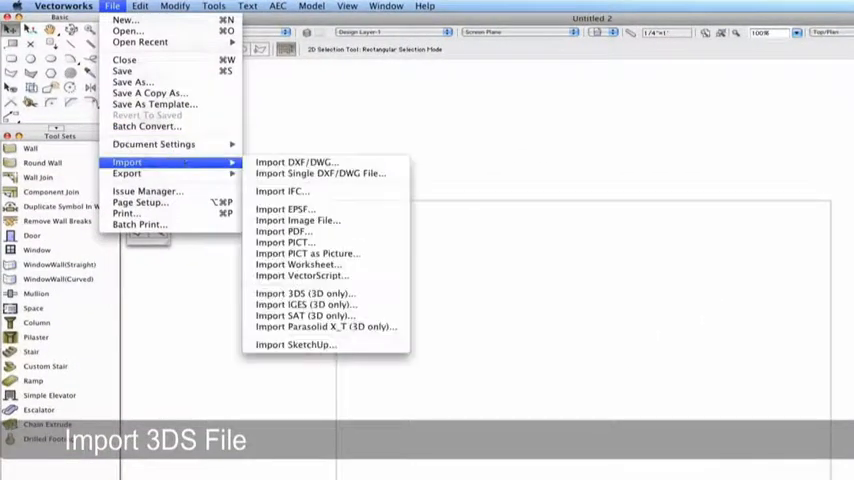
mouse_move(304, 292)
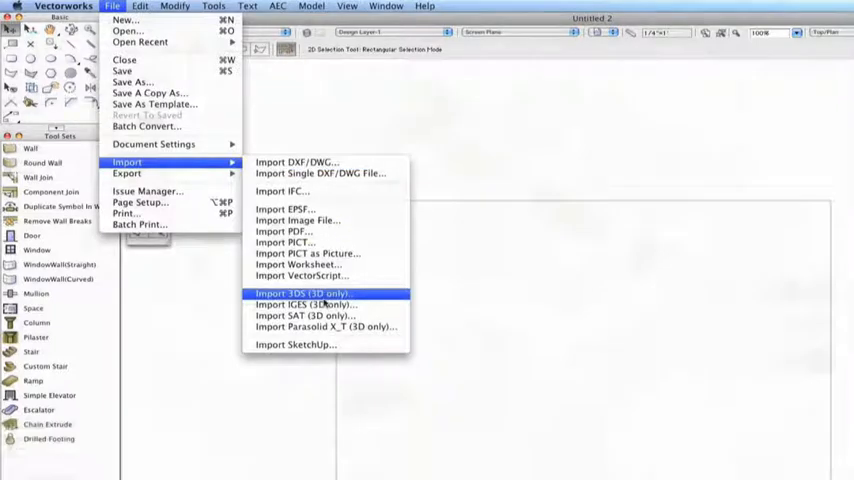